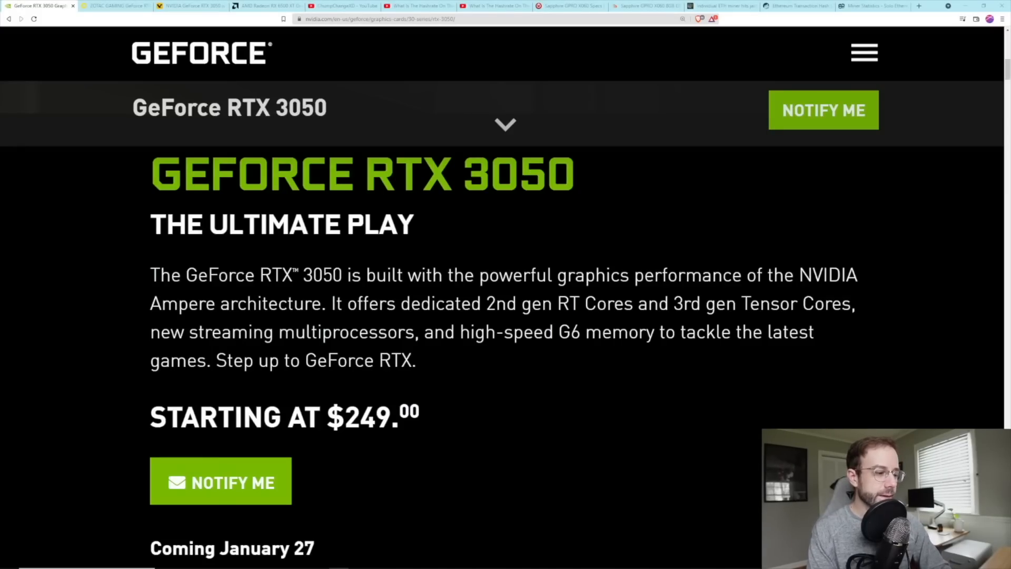
# - Switch to the ZOTAC GAMING GeForce RTX 3050 Twin Edge product page
pyautogui.click(116, 6)
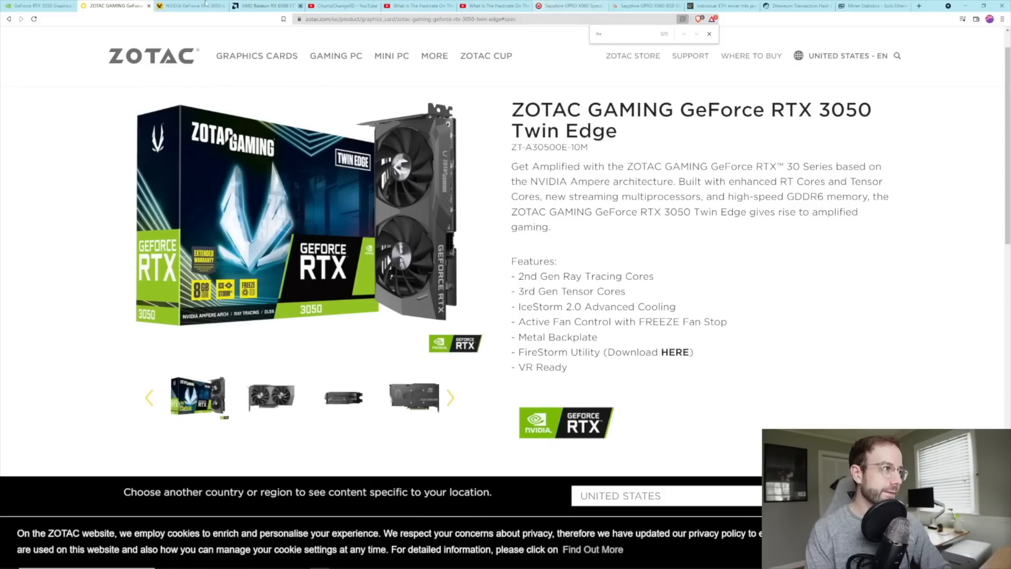
# - Read VideoCardz's RTX 3050 mining article through its 12.5 and 13.66 MH/s results
pyautogui.click(187, 6)
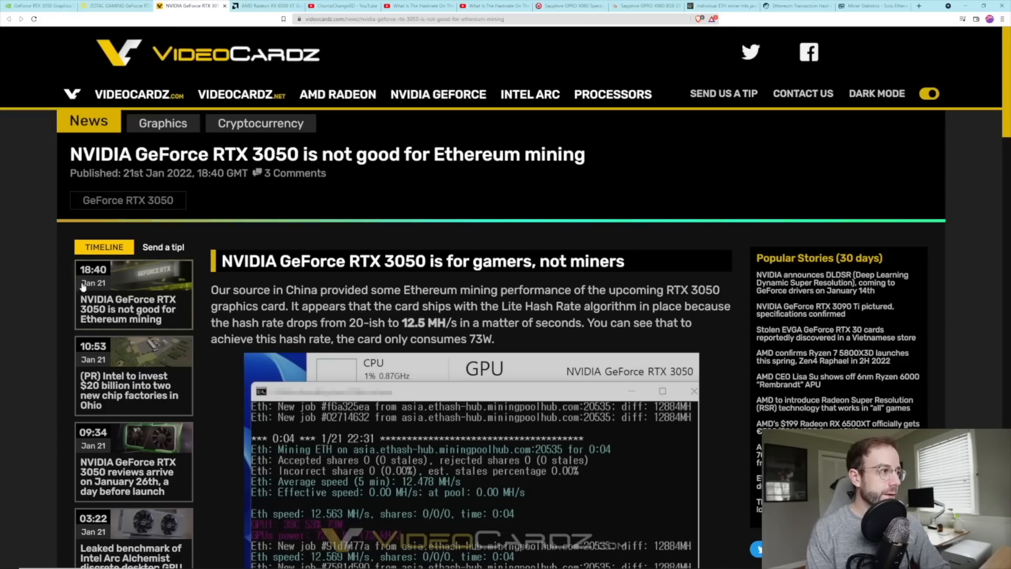
pyautogui.scroll(-3)
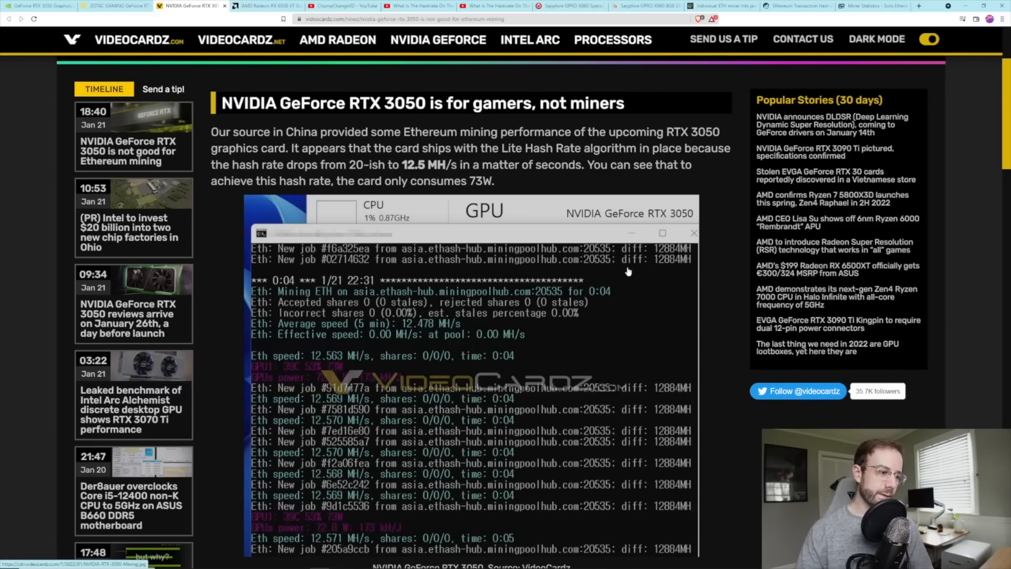
pyautogui.moveTo(580, 354)
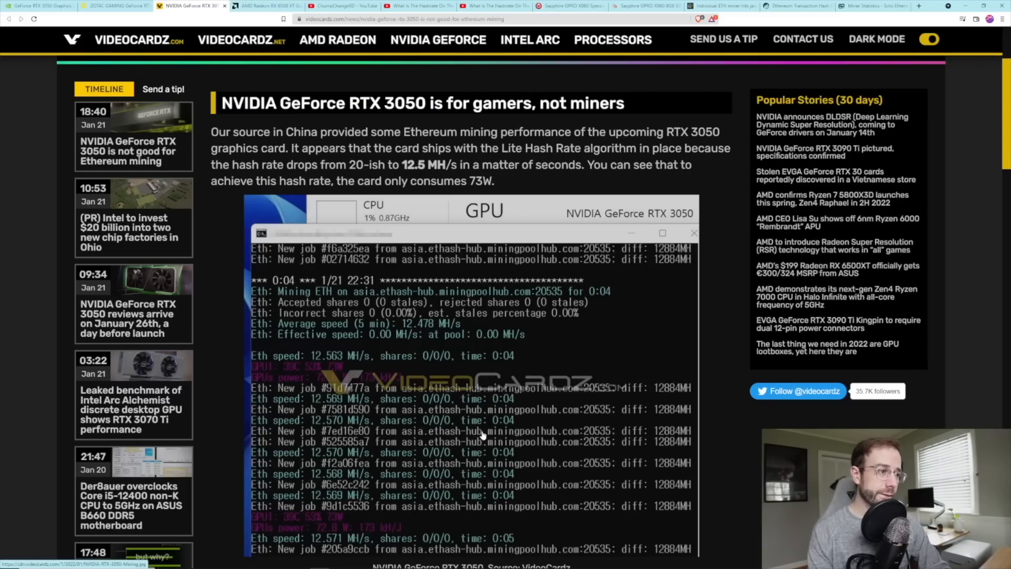
pyautogui.scroll(-3)
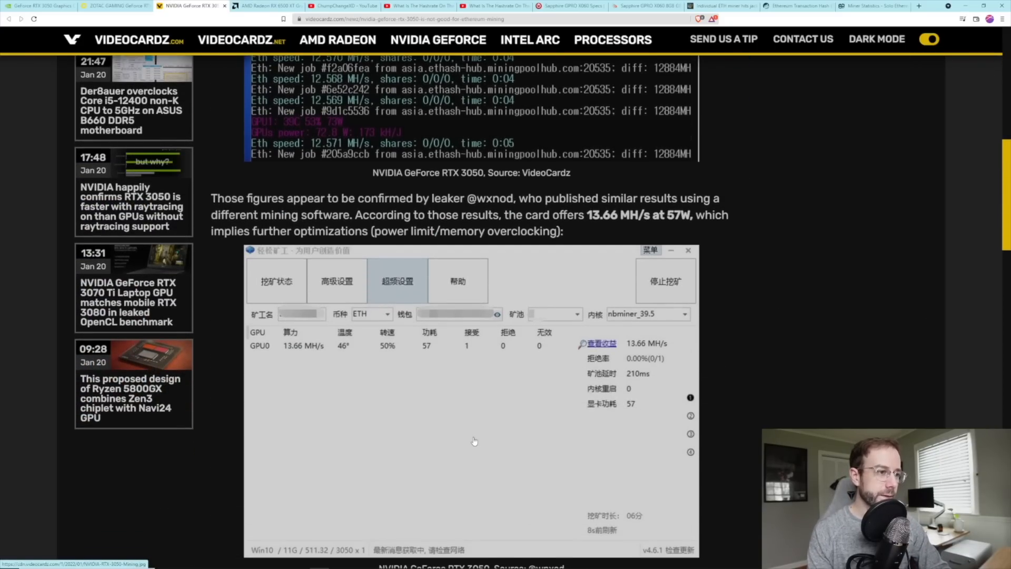
pyautogui.scroll(-3)
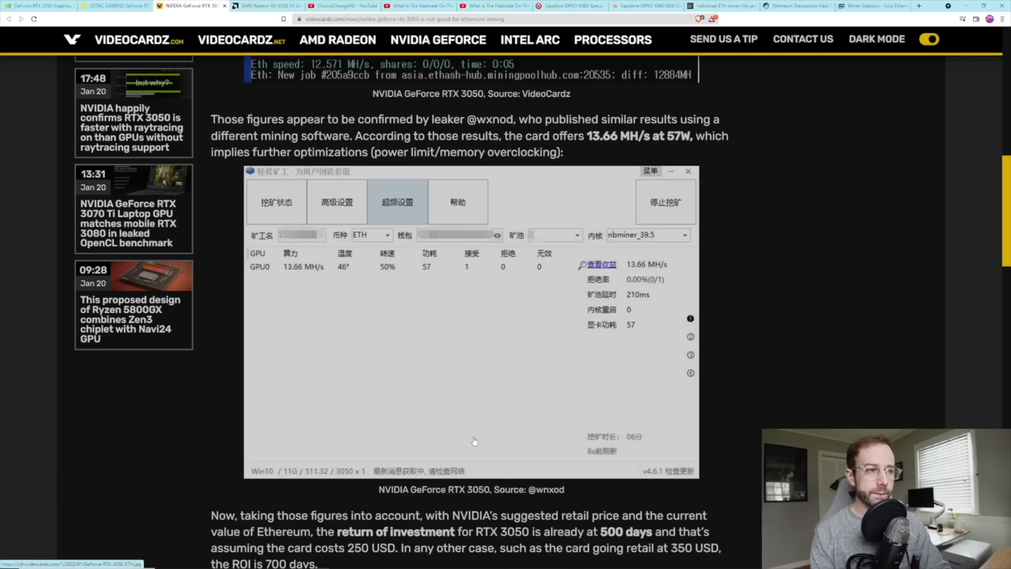
pyautogui.moveTo(472, 442)
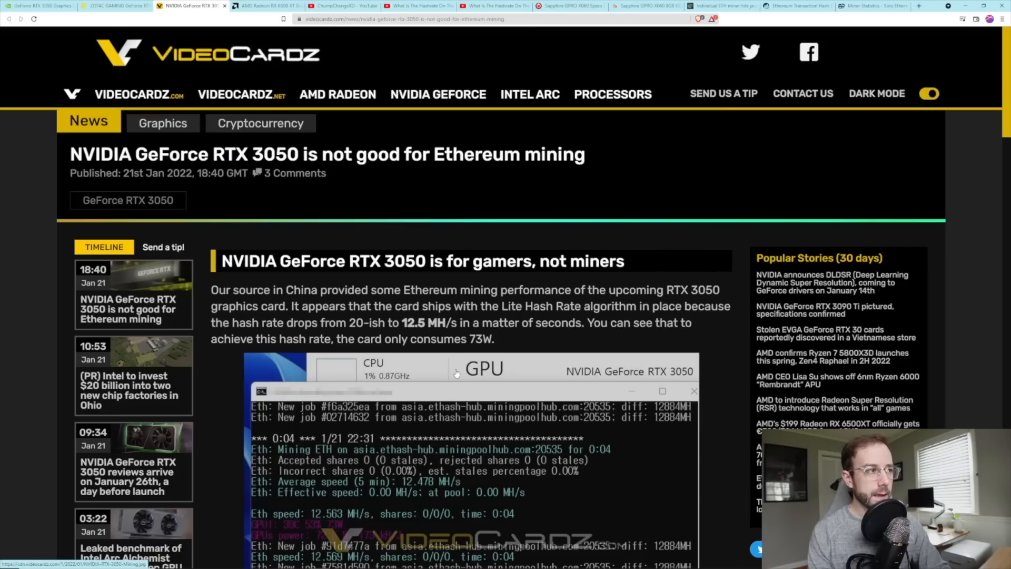
# - Switch to AMD's Radeon RX 6500 XT Graphics Card product page
pyautogui.click(265, 5)
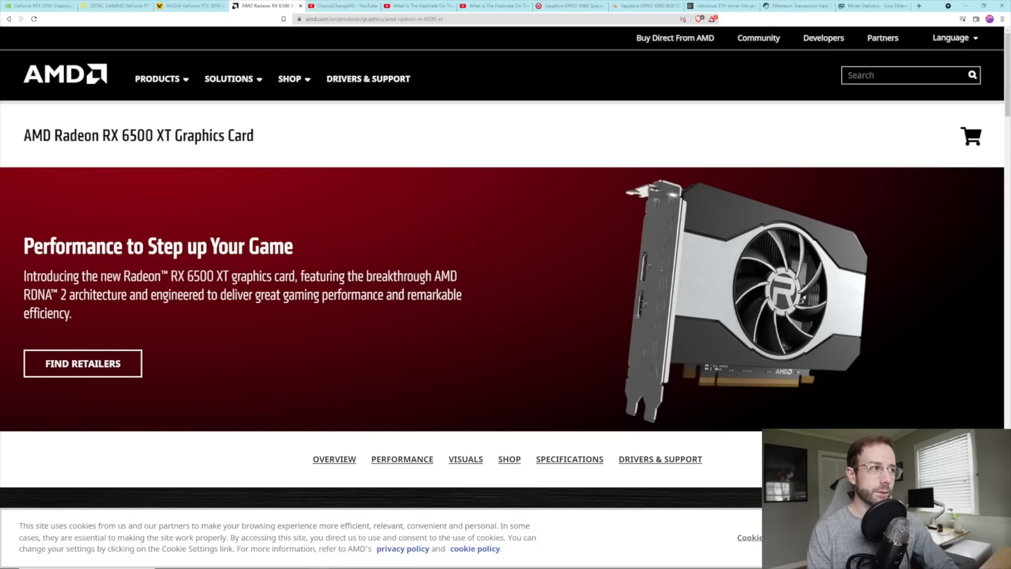
# - Browse the ChumpChangeXD Mining channel's RX 6500 XT hashrate video uploads
pyautogui.click(342, 6)
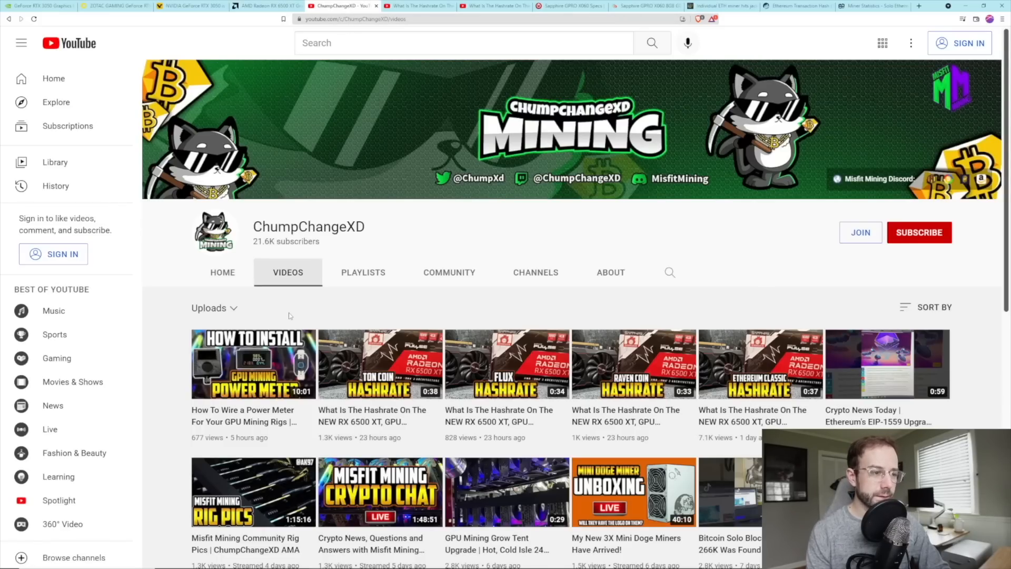
pyautogui.scroll(-3)
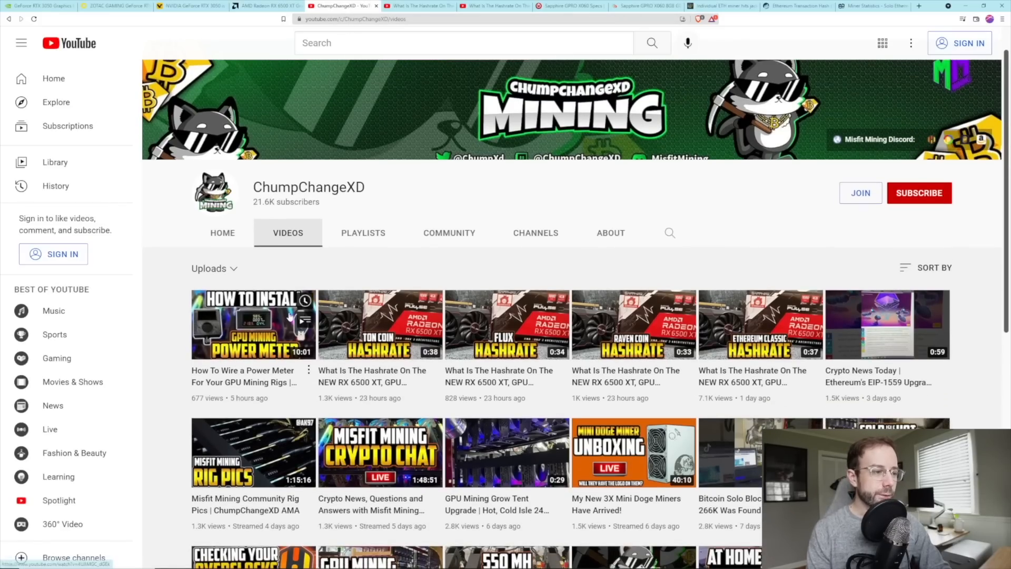
pyautogui.moveTo(759, 245)
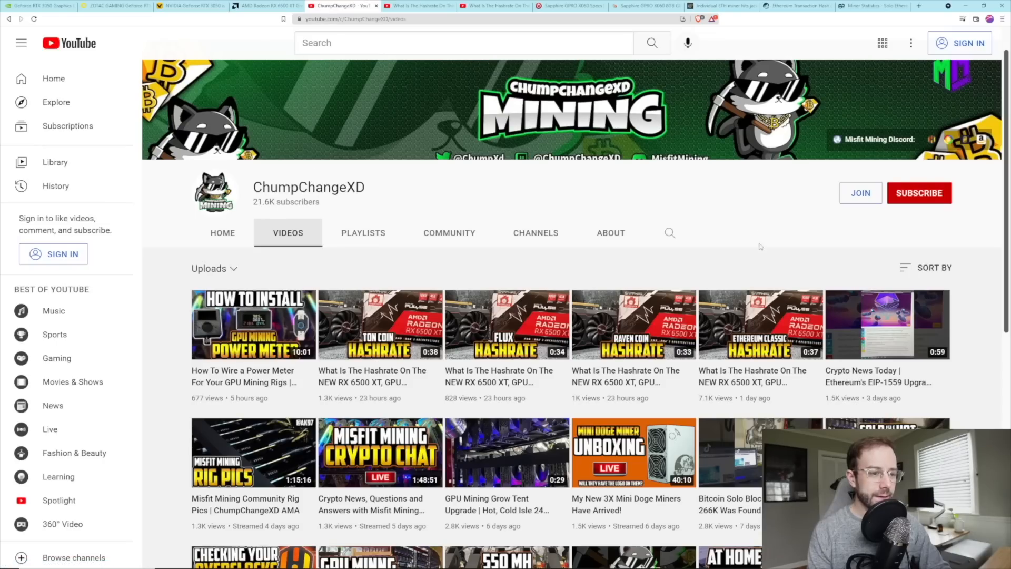
pyautogui.moveTo(507, 325)
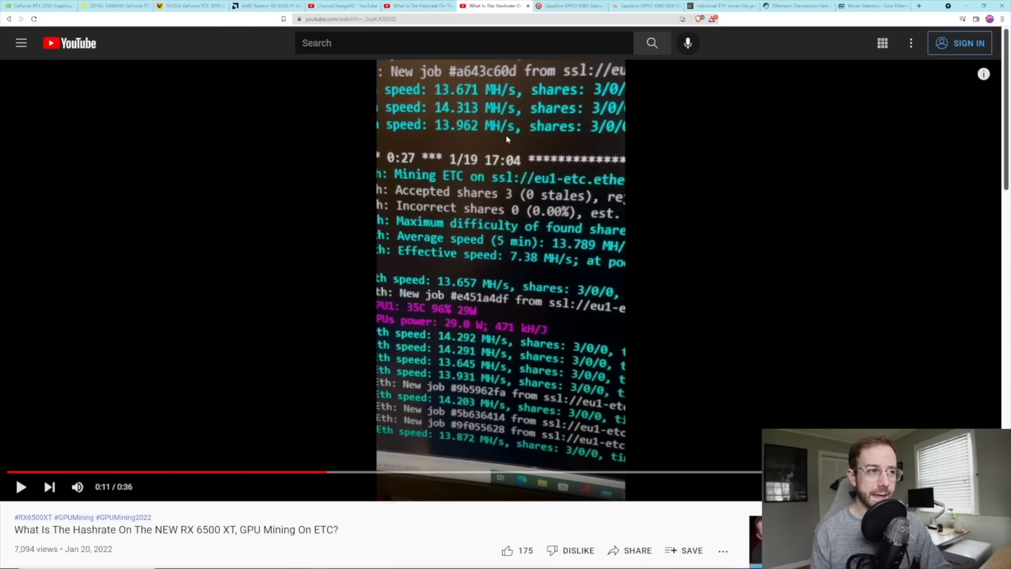
pyautogui.moveTo(506, 141)
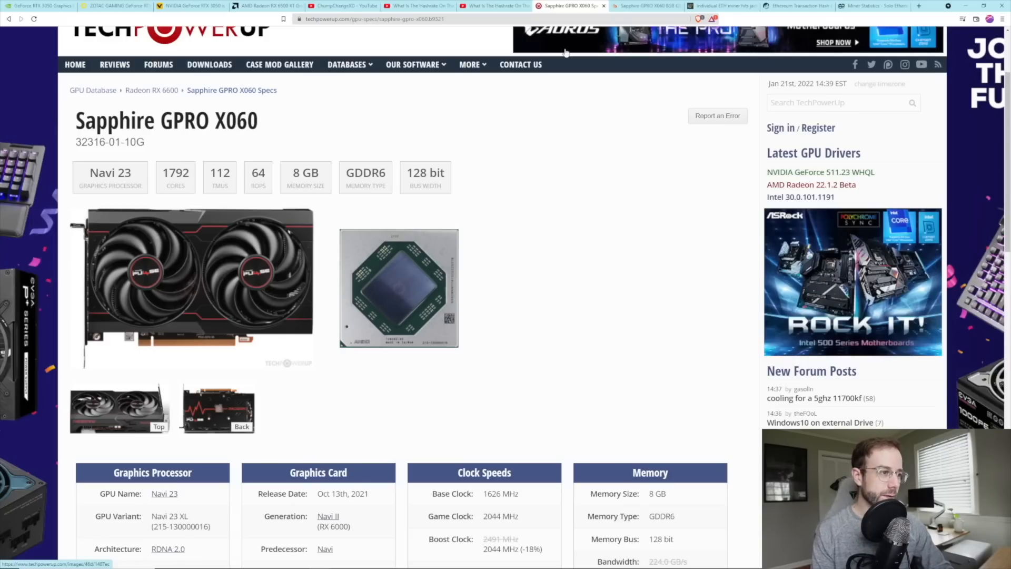
pyautogui.scroll(-3)
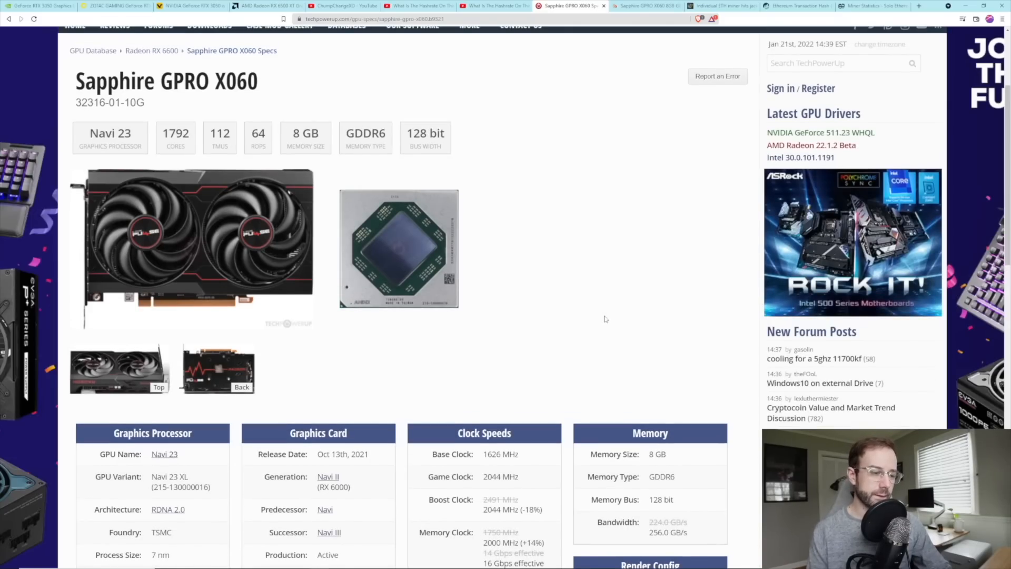
pyautogui.scroll(-3)
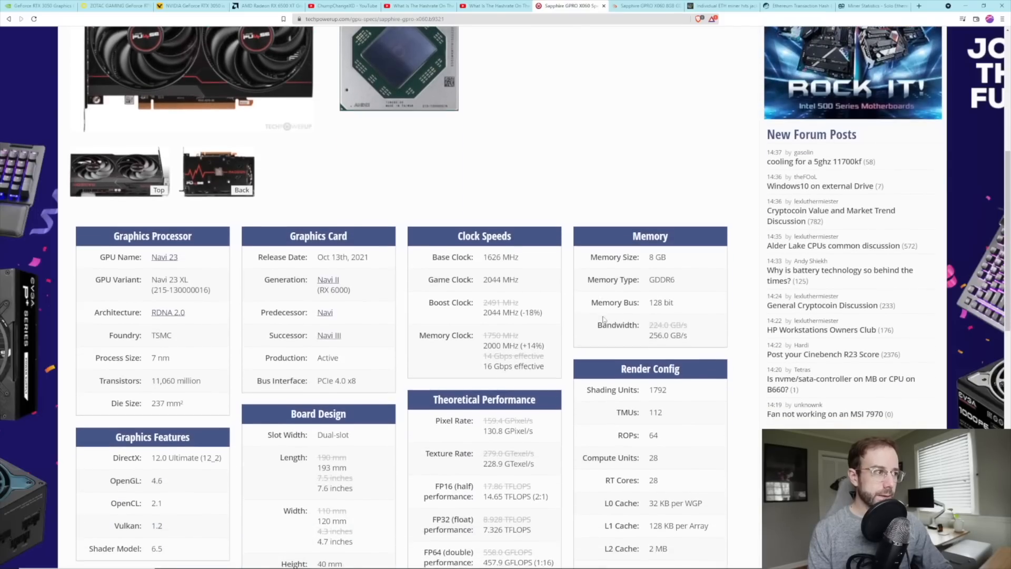
pyautogui.scroll(-3)
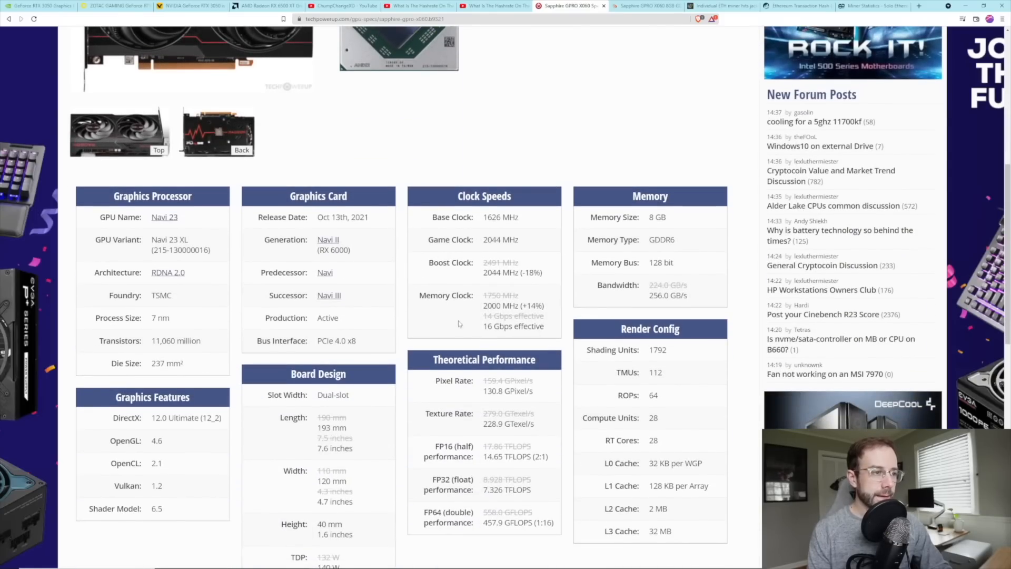
pyautogui.moveTo(564, 289)
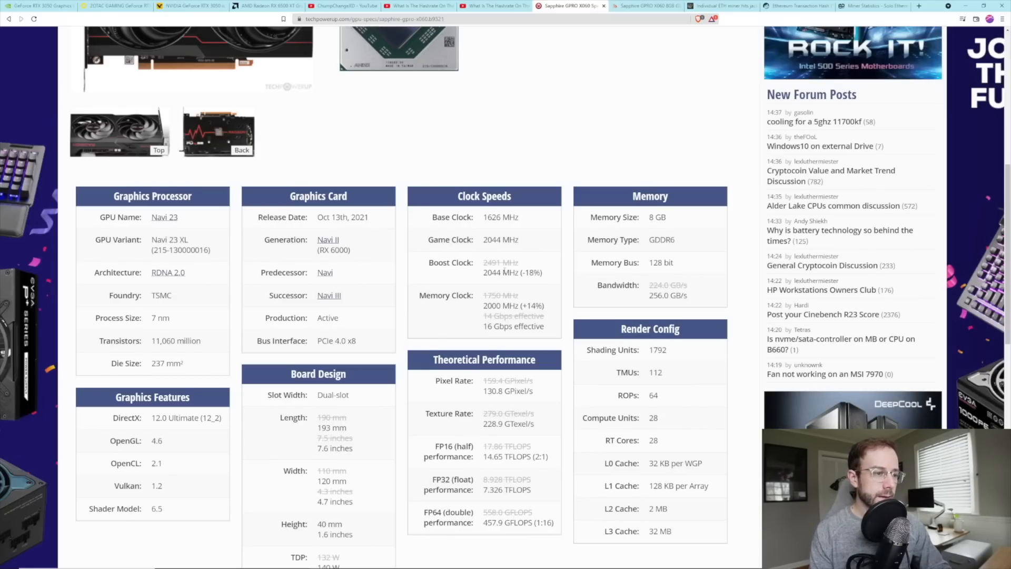
pyautogui.doubleClick(500, 305)
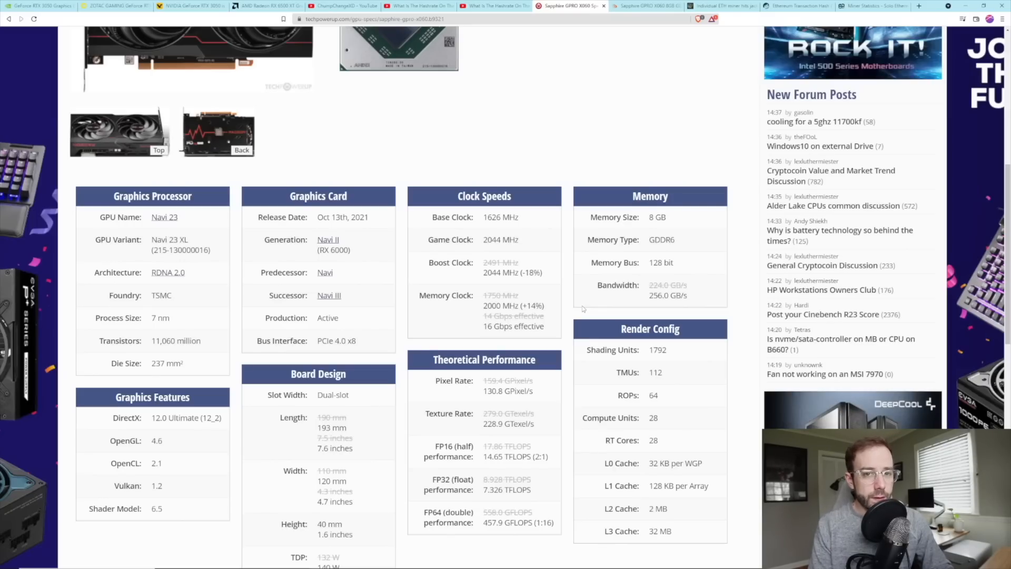
pyautogui.moveTo(570, 313)
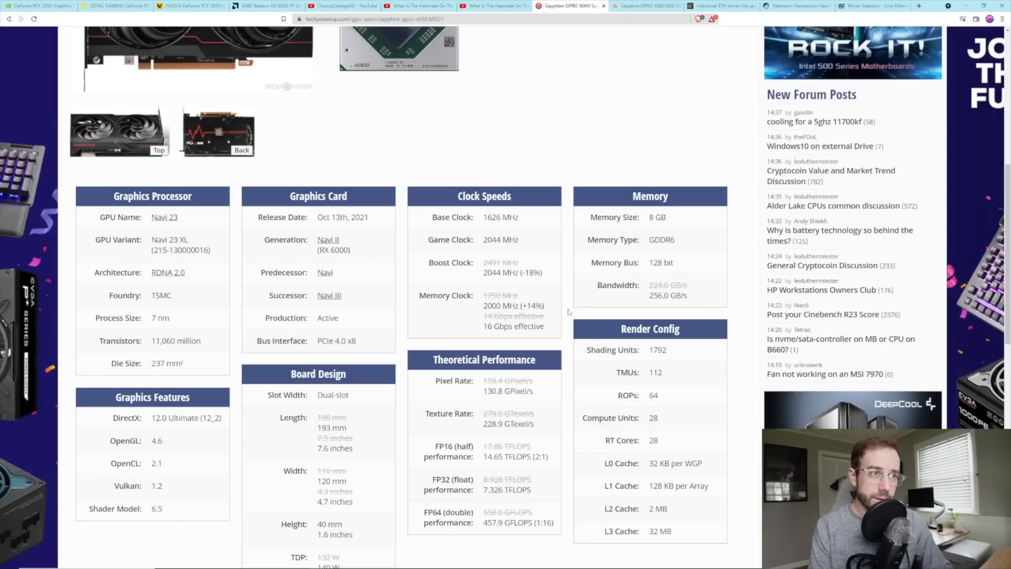
pyautogui.scroll(-3)
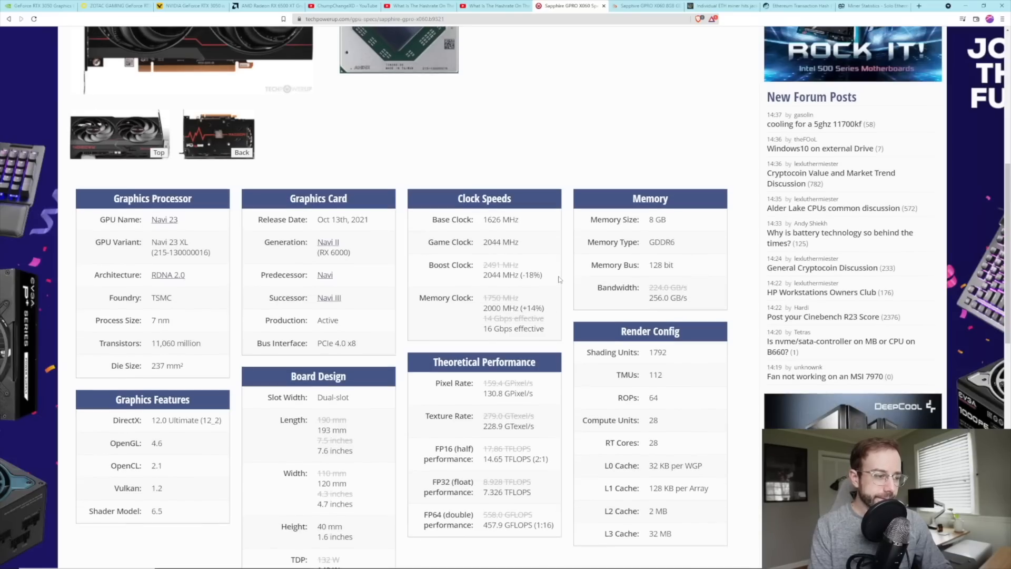
pyautogui.scroll(3)
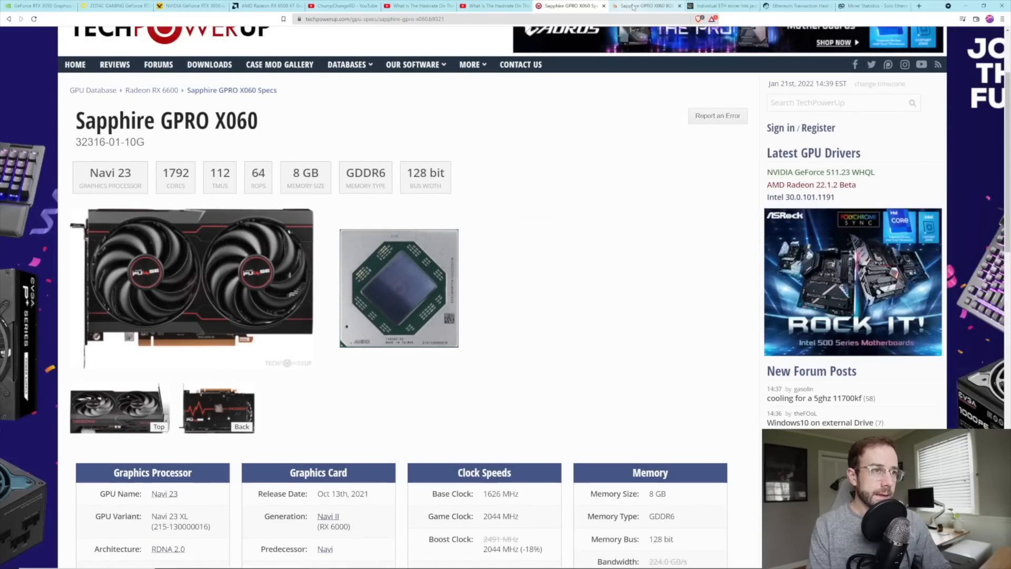
pyautogui.click(645, 6)
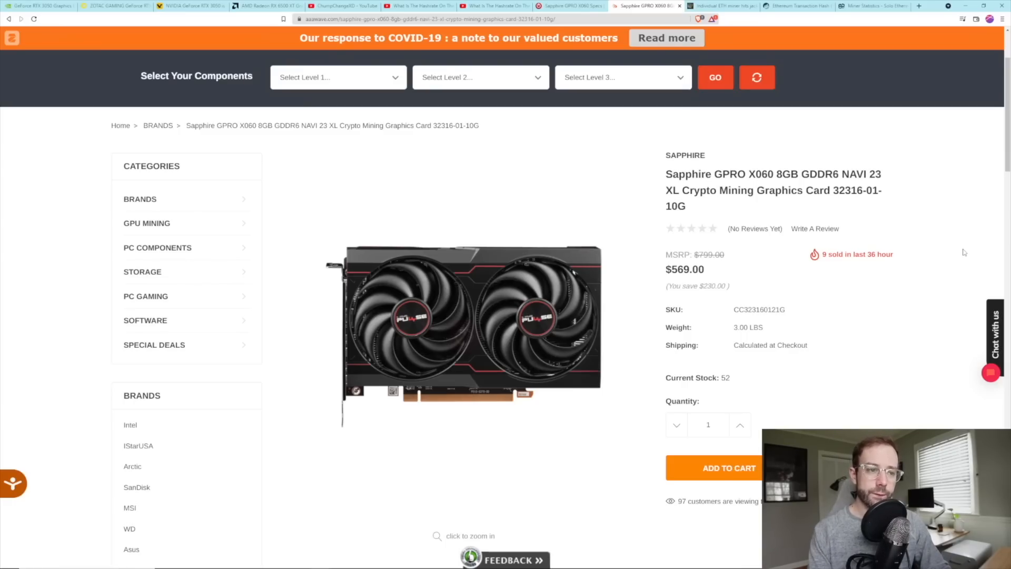
pyautogui.moveTo(966, 252)
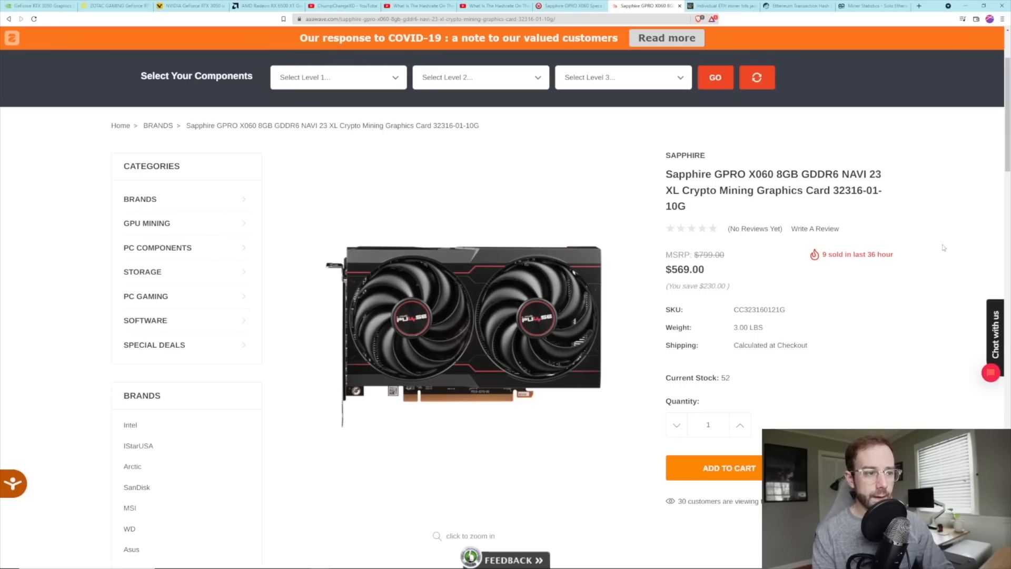
# - Leave the AAAwave listing for Cointelegraph's solo ETH miner $540K block article
pyautogui.click(722, 6)
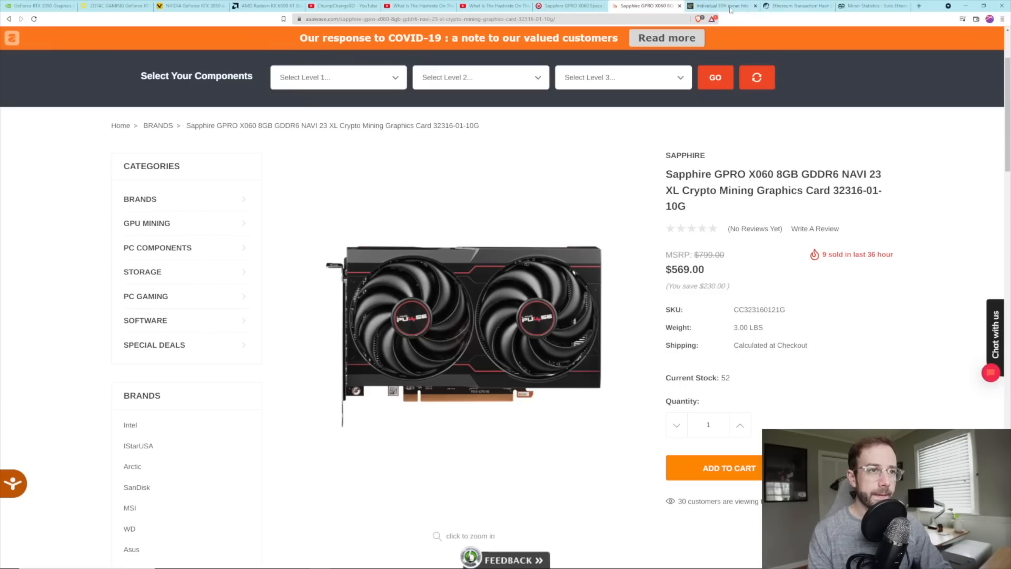
pyautogui.click(719, 6)
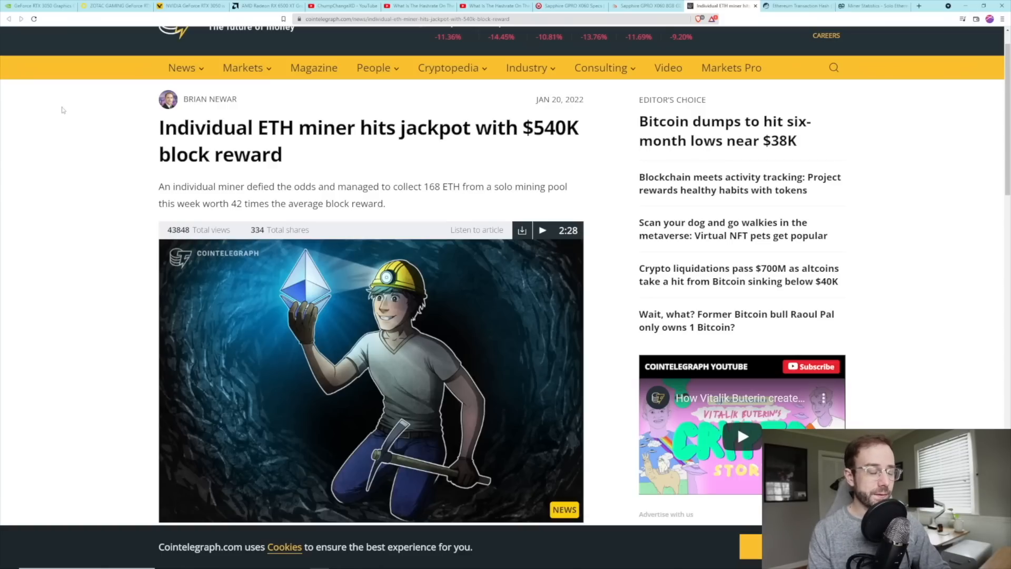
pyautogui.moveTo(58, 223)
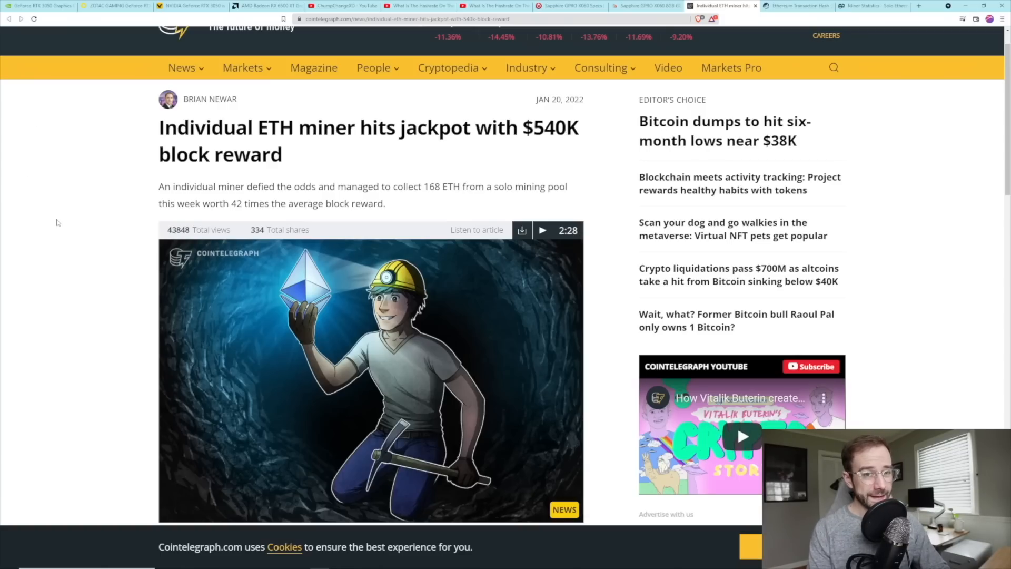
# - Read the 168 ETH block article body, then view Etherscan's 2Miners SOLO transaction
pyautogui.scroll(-3)
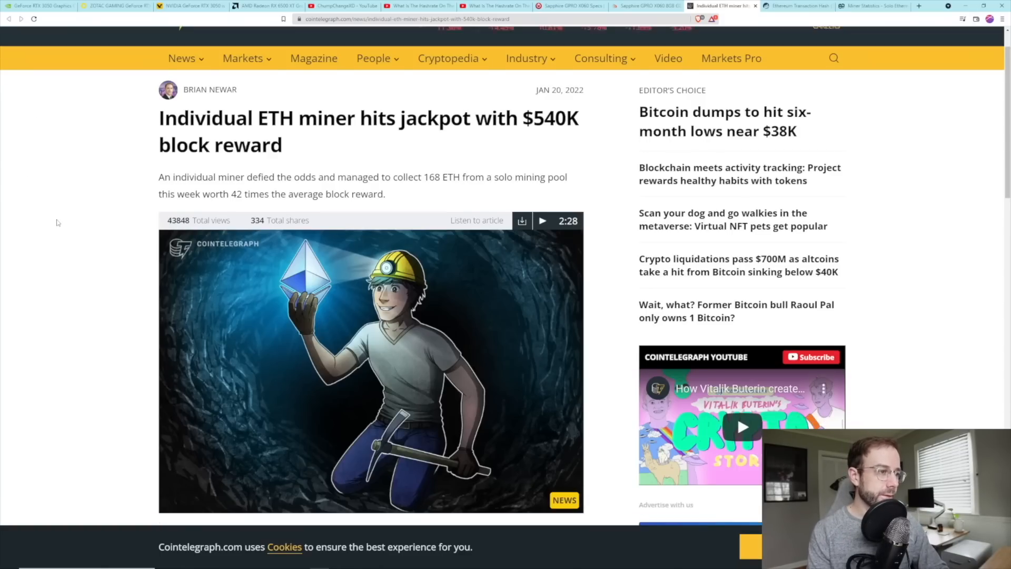
pyautogui.scroll(-3)
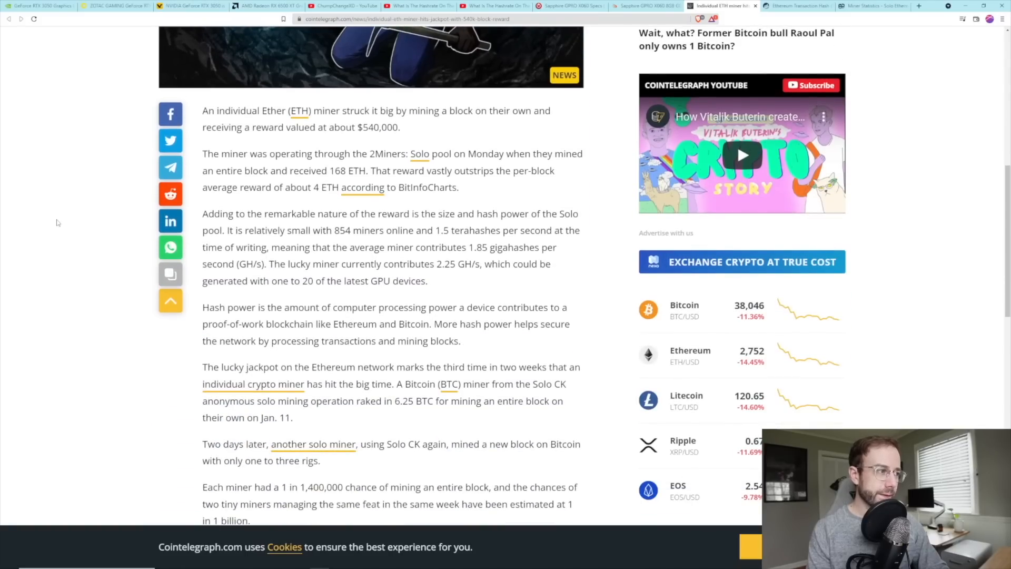
pyautogui.moveTo(57, 222)
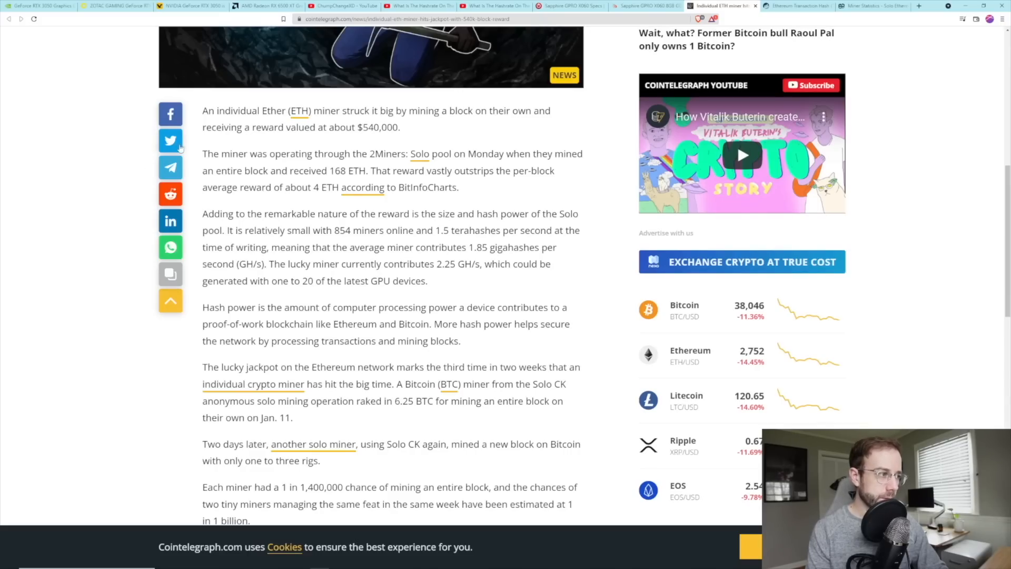
pyautogui.moveTo(316, 149)
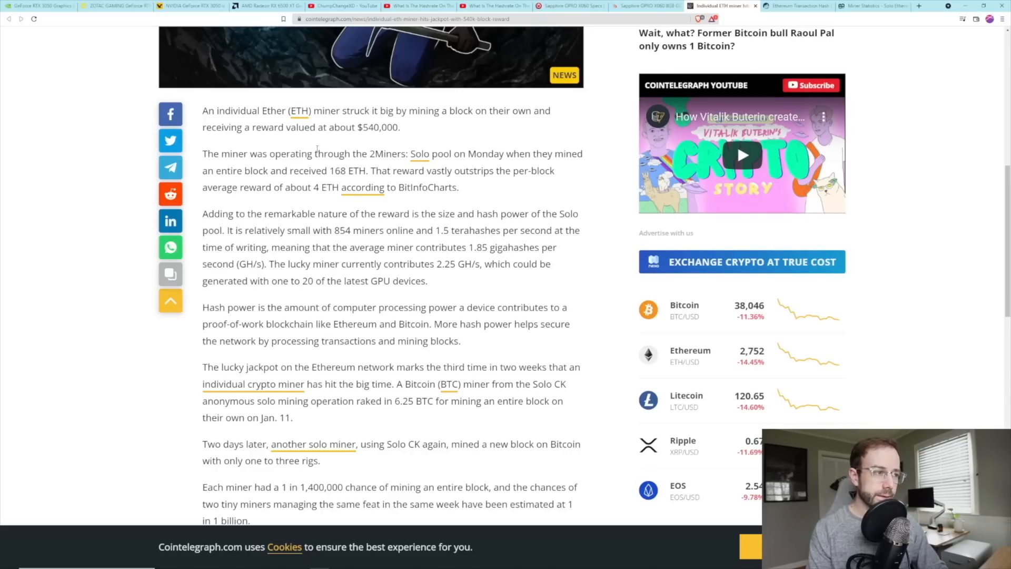
pyautogui.doubleClick(338, 170)
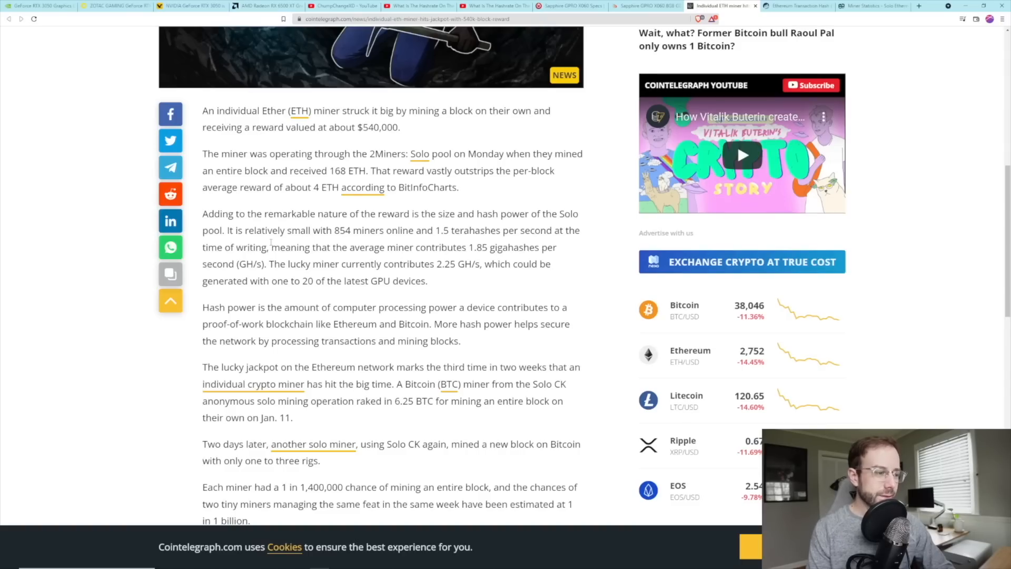
pyautogui.click(798, 6)
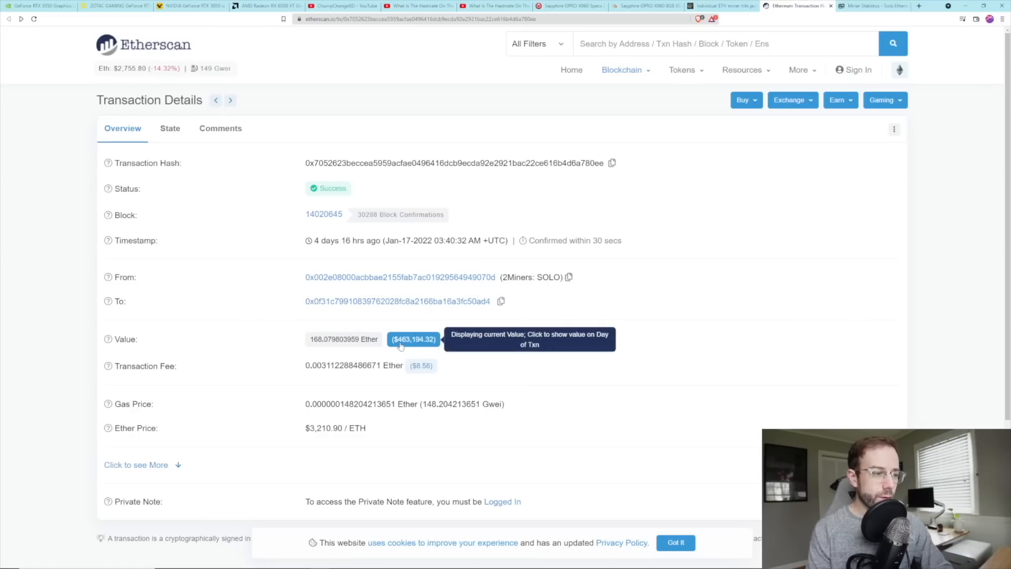
pyautogui.moveTo(689, 281)
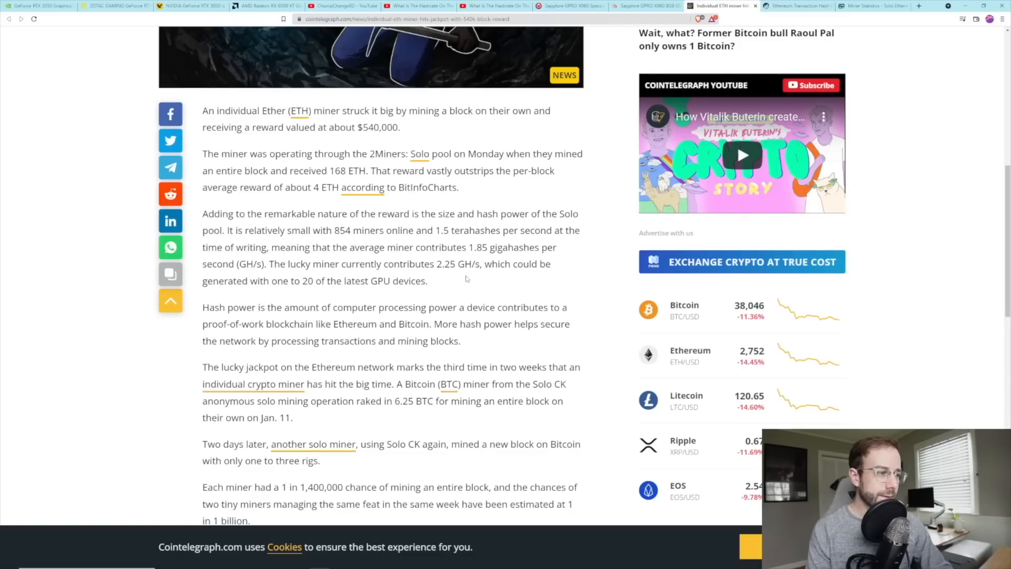
# - Highlight the lucky miner's 2.25 GH/s hashrate in the Cointelegraph article
pyautogui.doubleClick(443, 264)
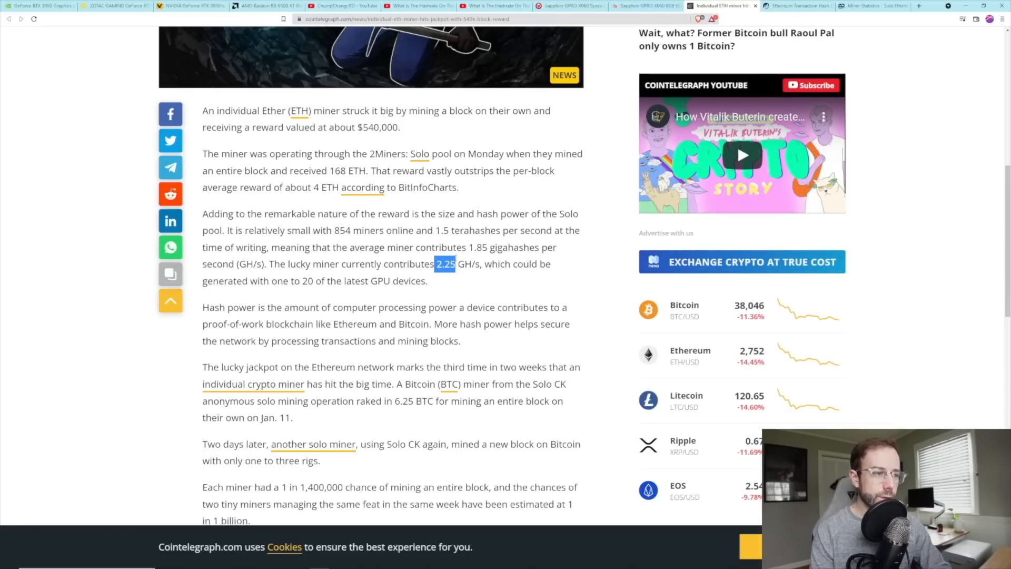
pyautogui.moveTo(487, 343)
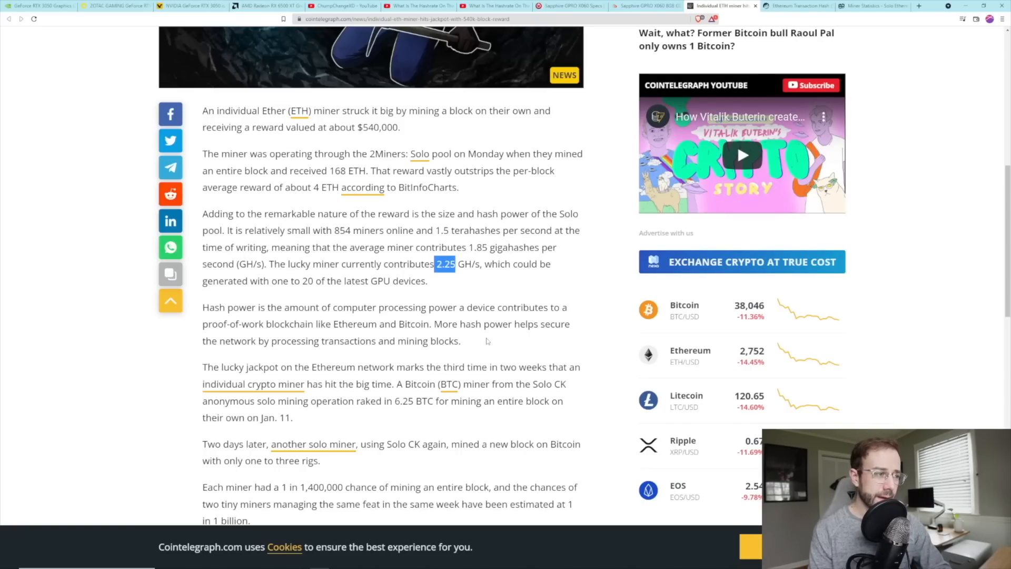
pyautogui.moveTo(499, 337)
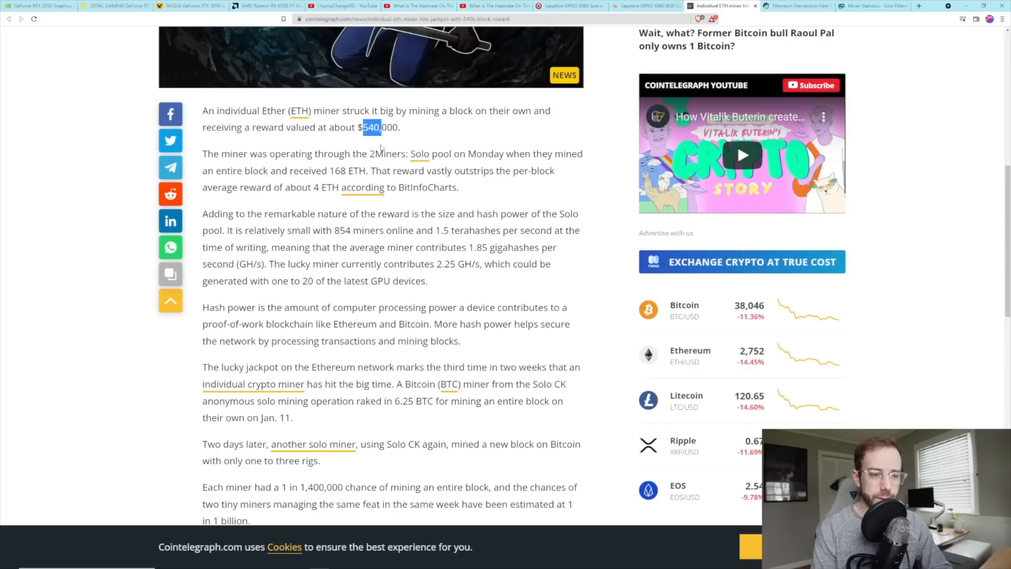
pyautogui.moveTo(364, 188)
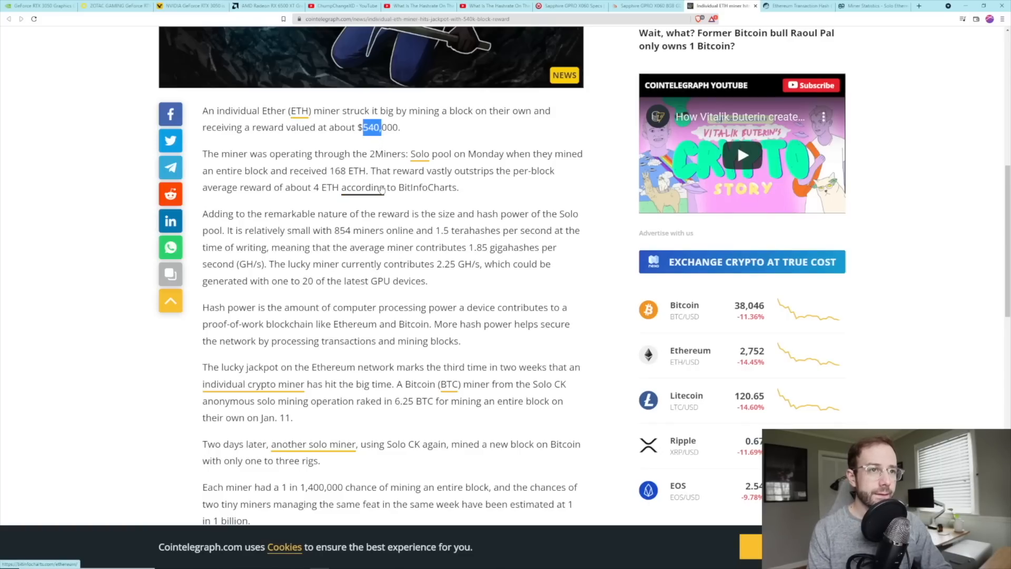
# - Review the 2Miners solo miner stats, highlighting the 463800.18 USD reward
pyautogui.click(872, 6)
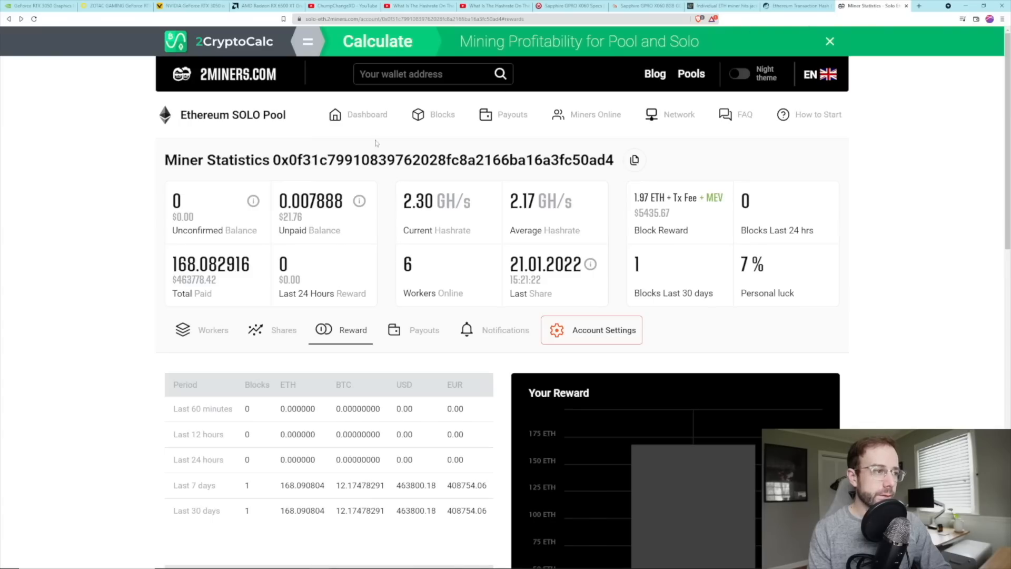
pyautogui.moveTo(485, 297)
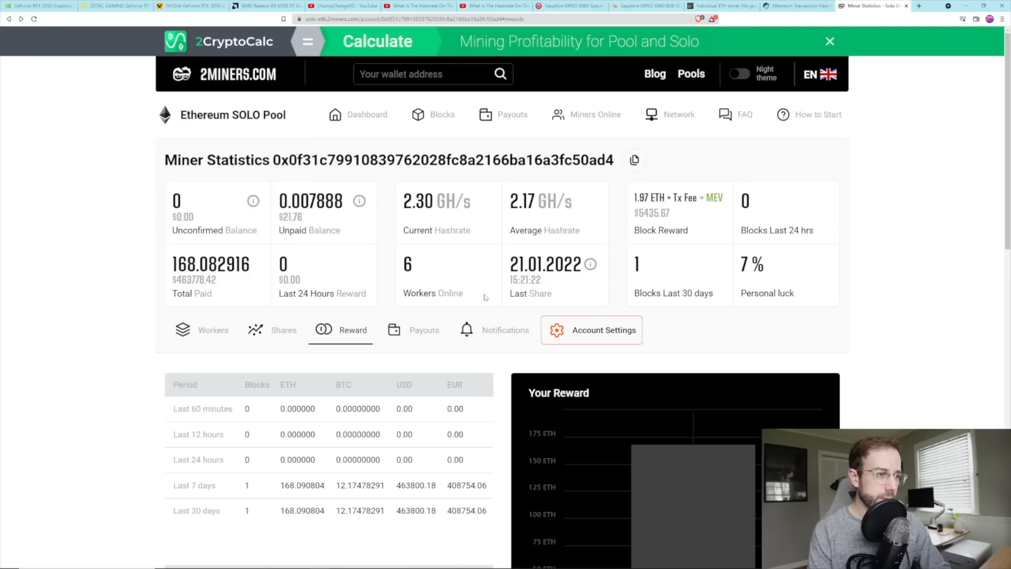
pyautogui.doubleClick(418, 201)
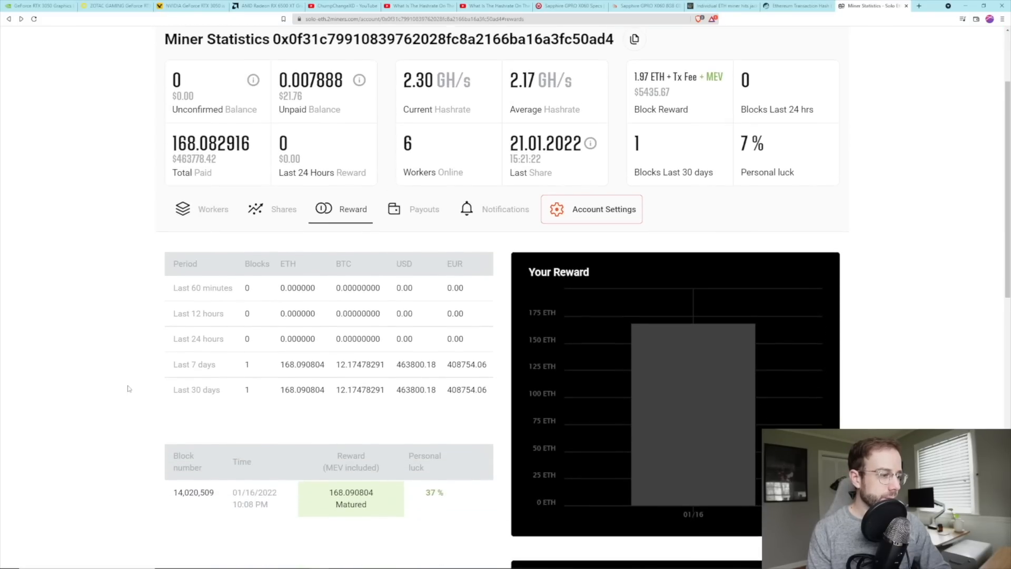
pyautogui.scroll(-3)
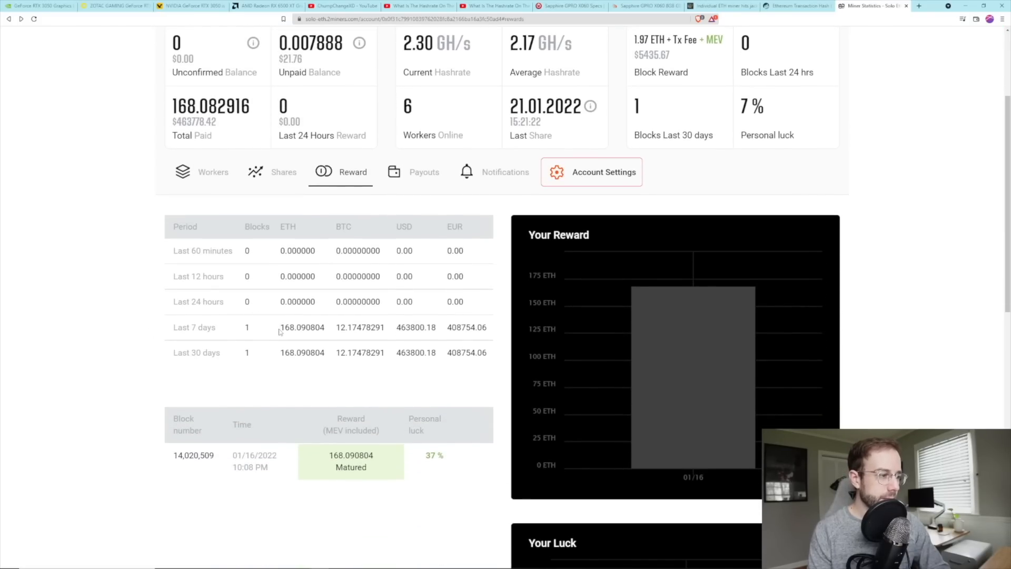
pyautogui.doubleClick(288, 327)
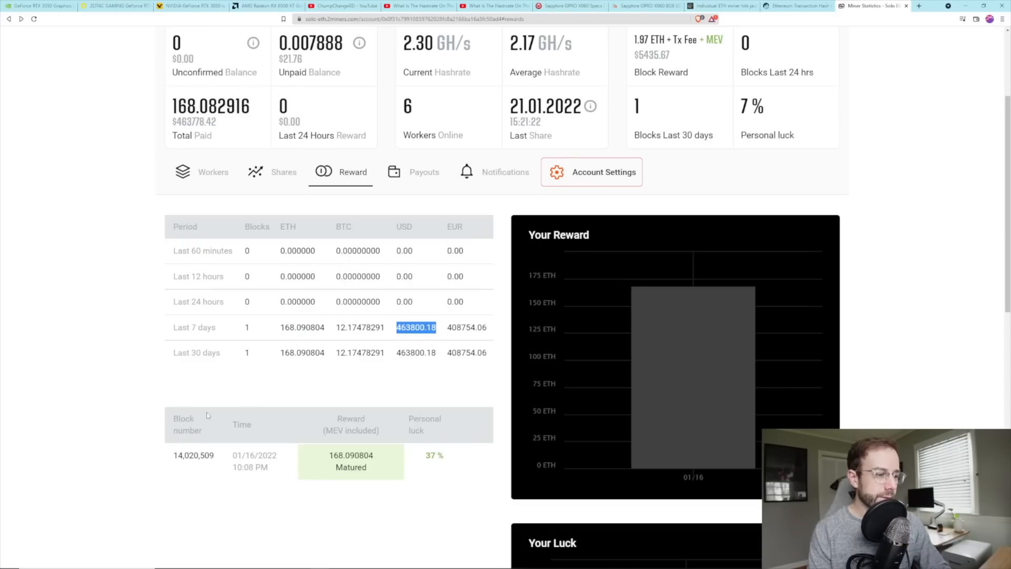
pyautogui.scroll(-3)
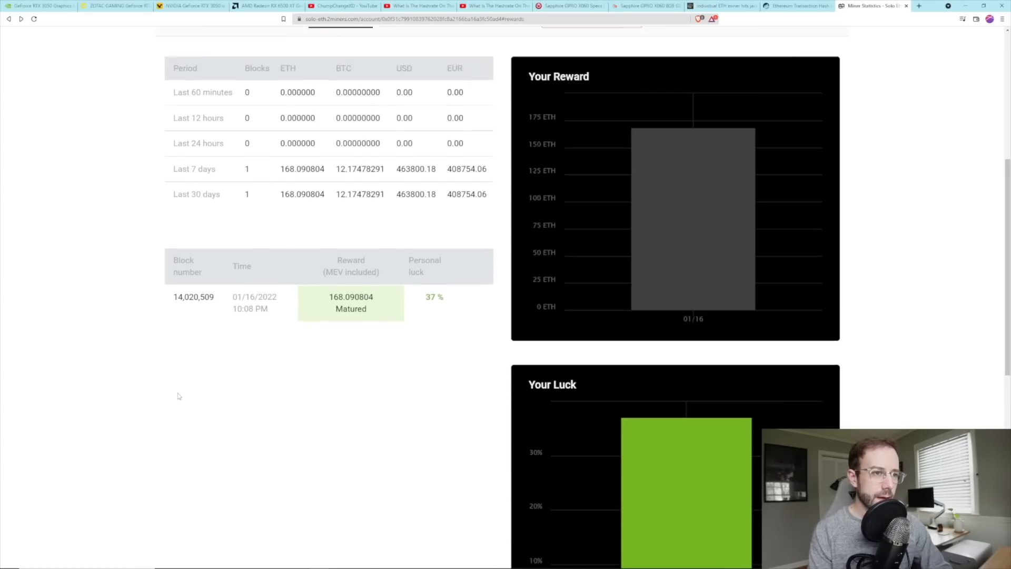
pyautogui.scroll(3)
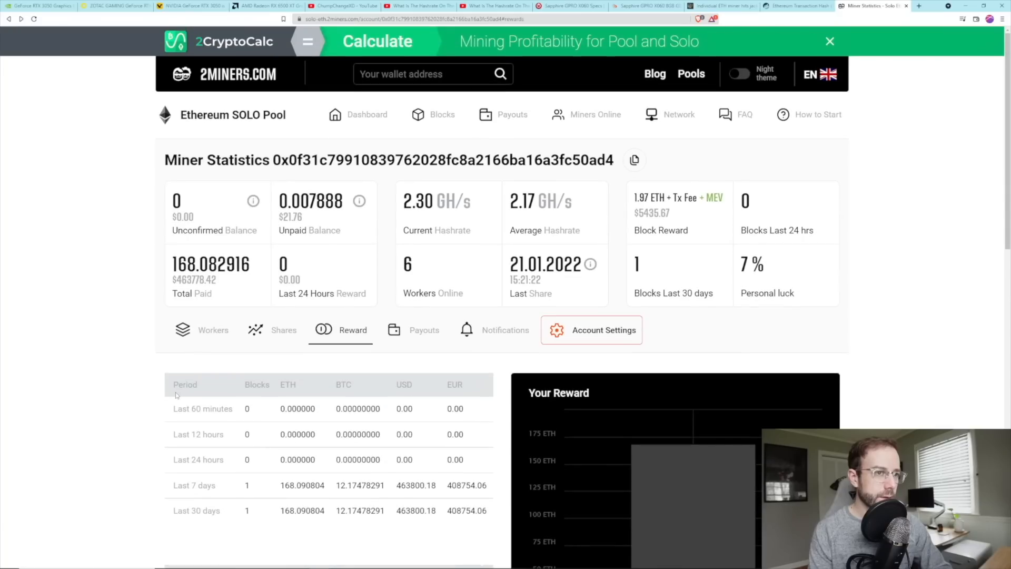